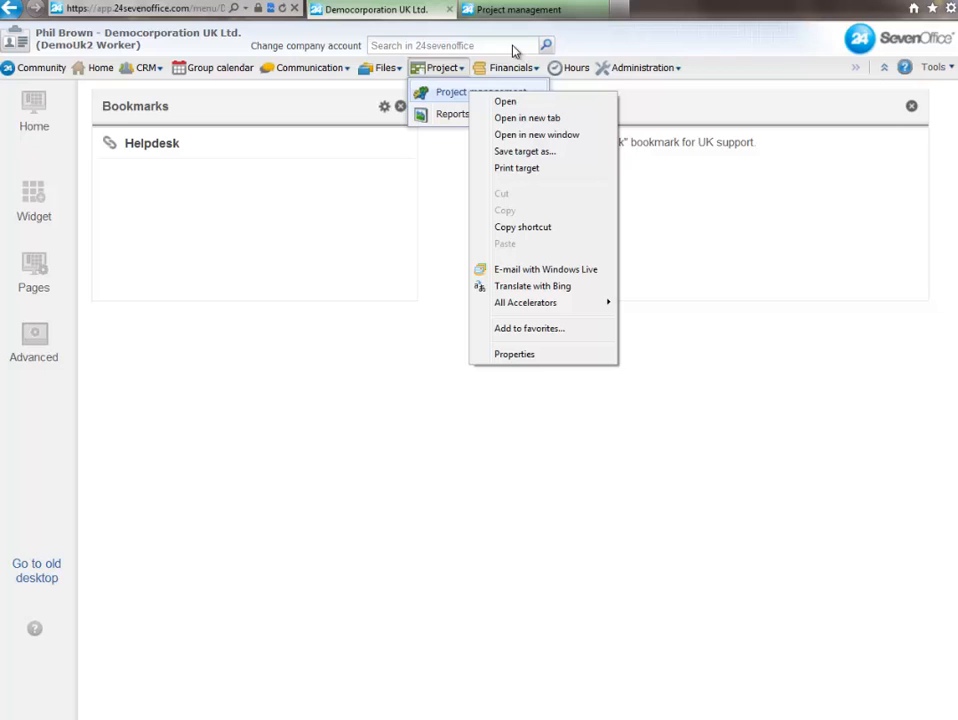
Open Project management from the Project menu.
left_click(513, 10)
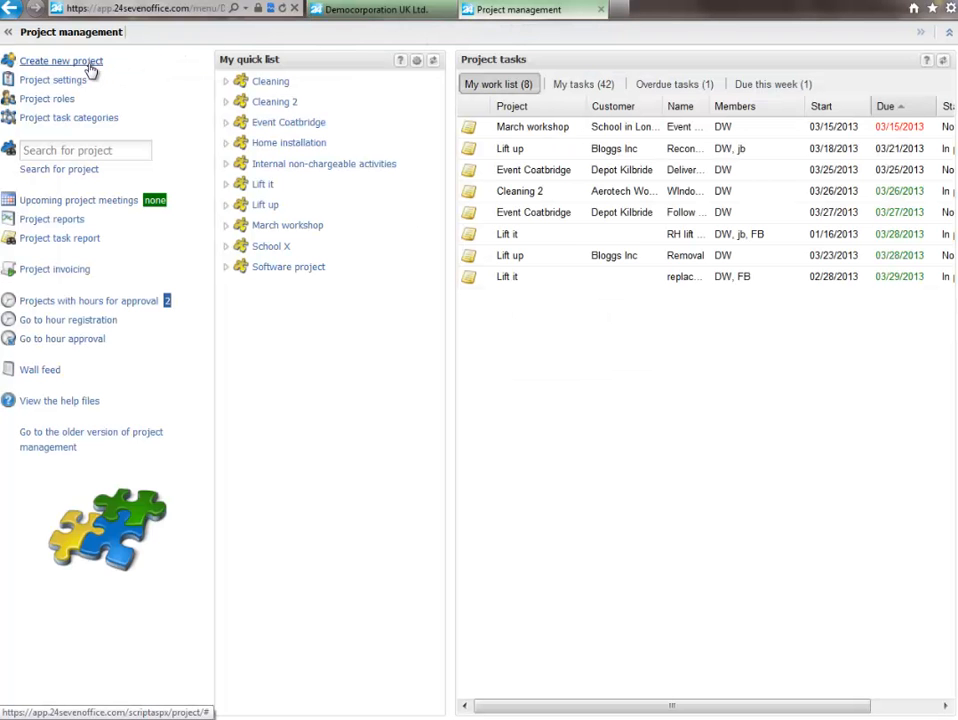
mouse_move(46, 98)
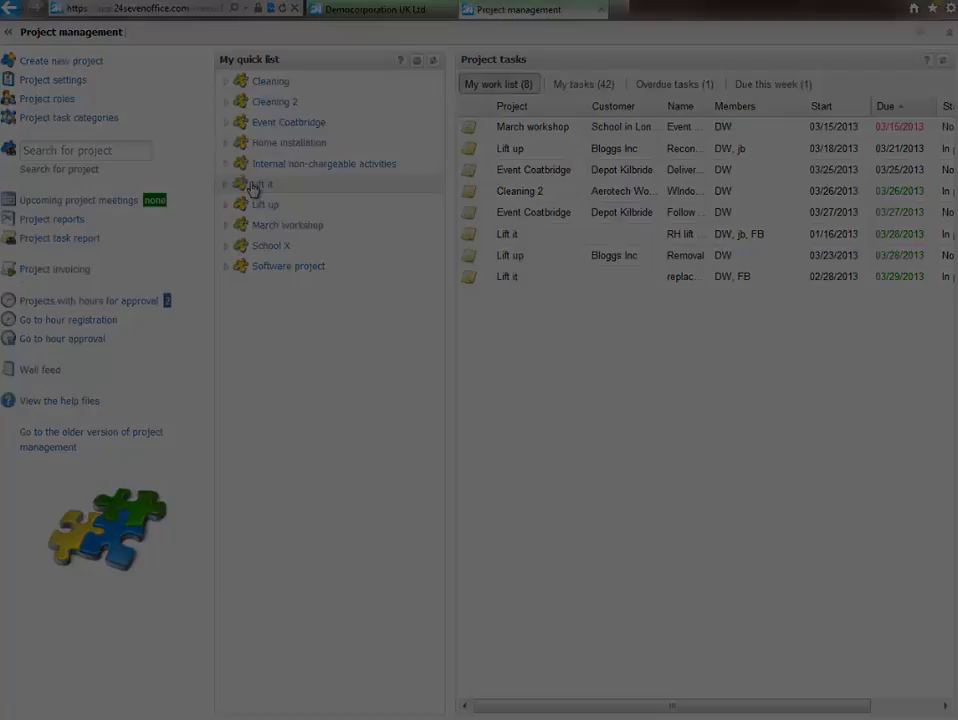
Open the Lift it project and expand all participants' weekly hours in Resources.
left_click(260, 184)
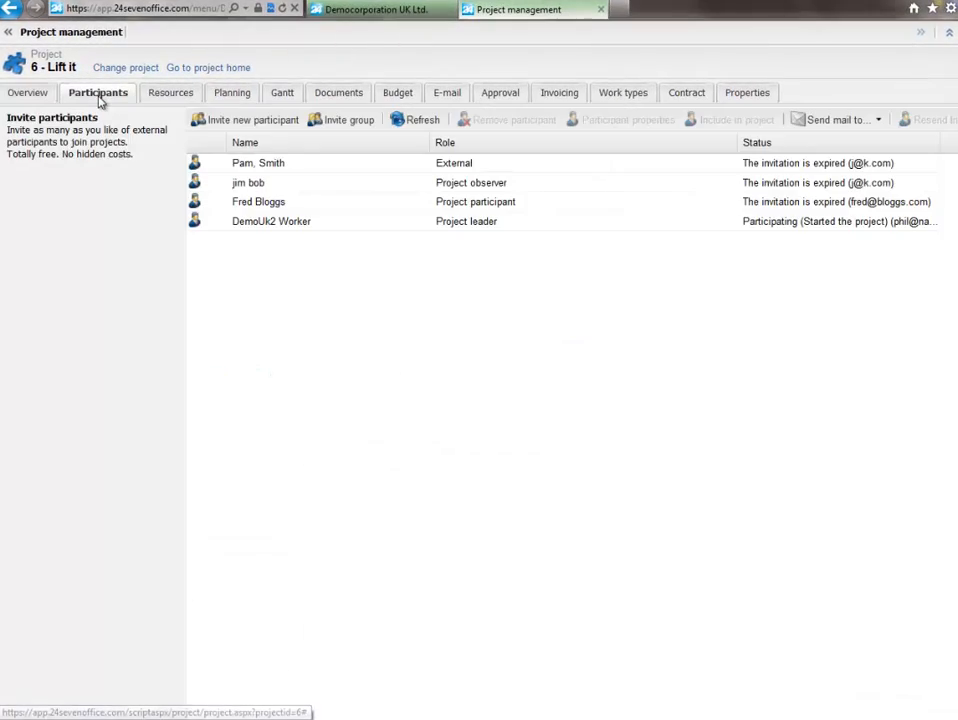
mouse_move(140, 100)
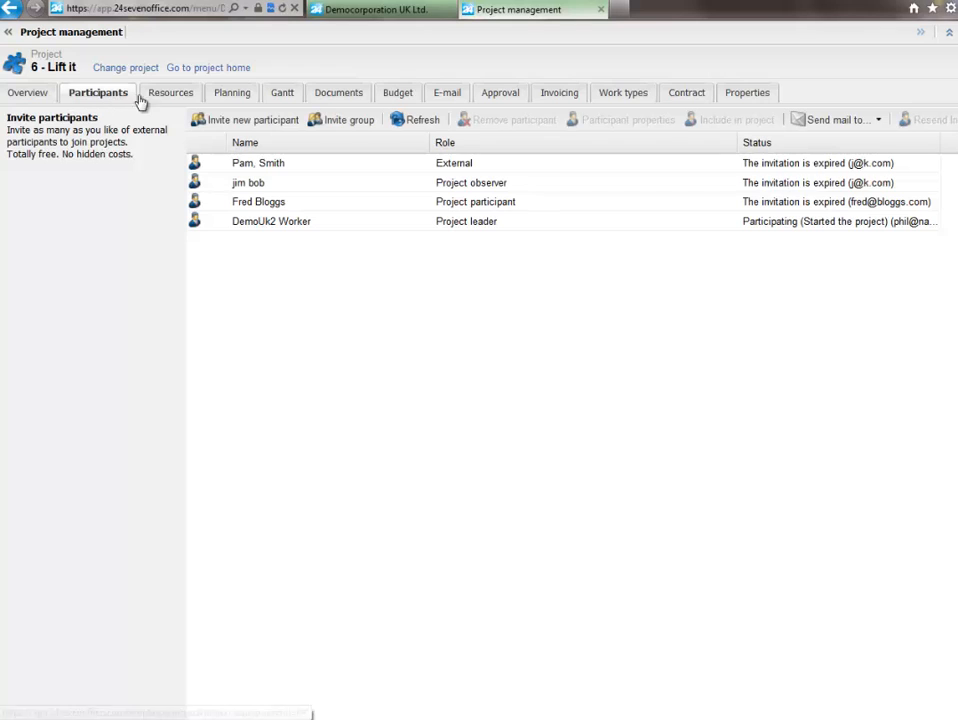
left_click(170, 92)
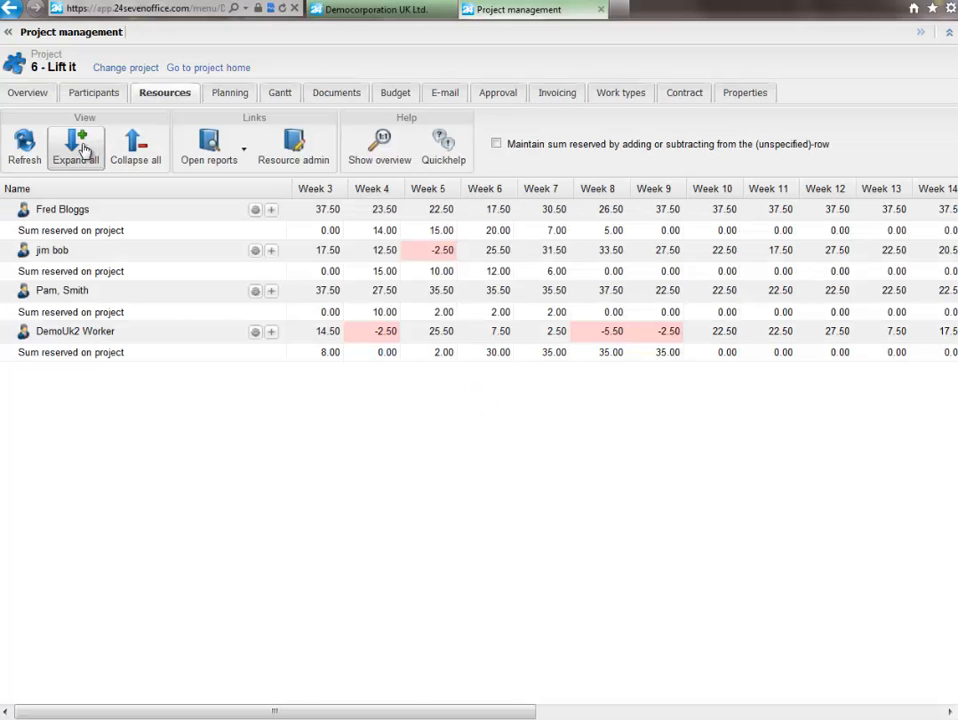
left_click(75, 145)
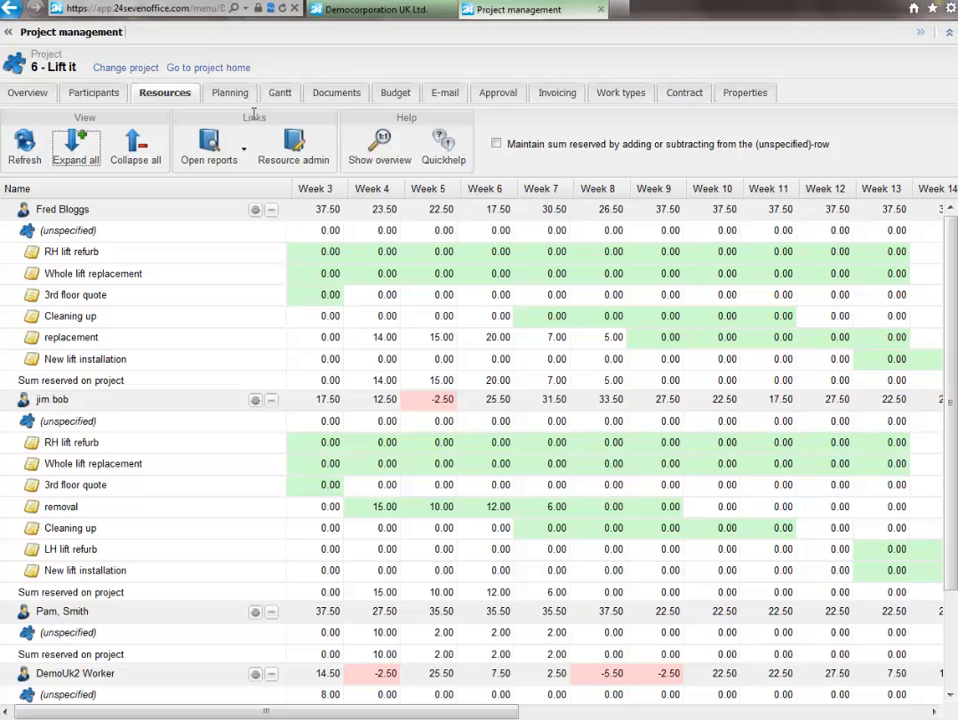
mouse_move(230, 92)
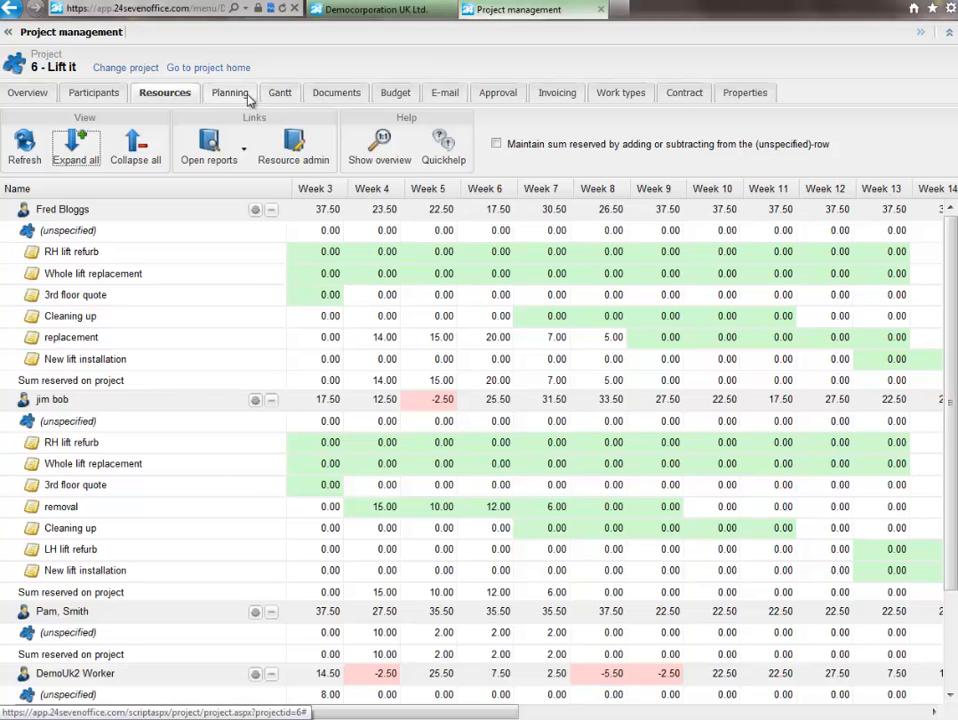
View Lift it's task plan, Gantt timeline, then its work types with default prices.
left_click(230, 92)
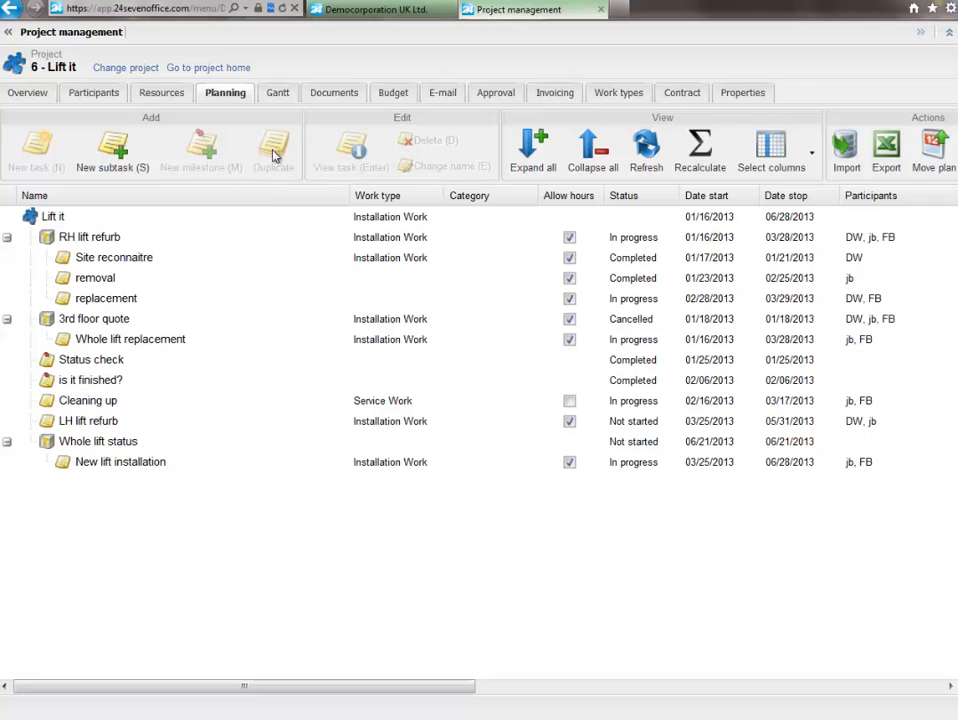
left_click(275, 92)
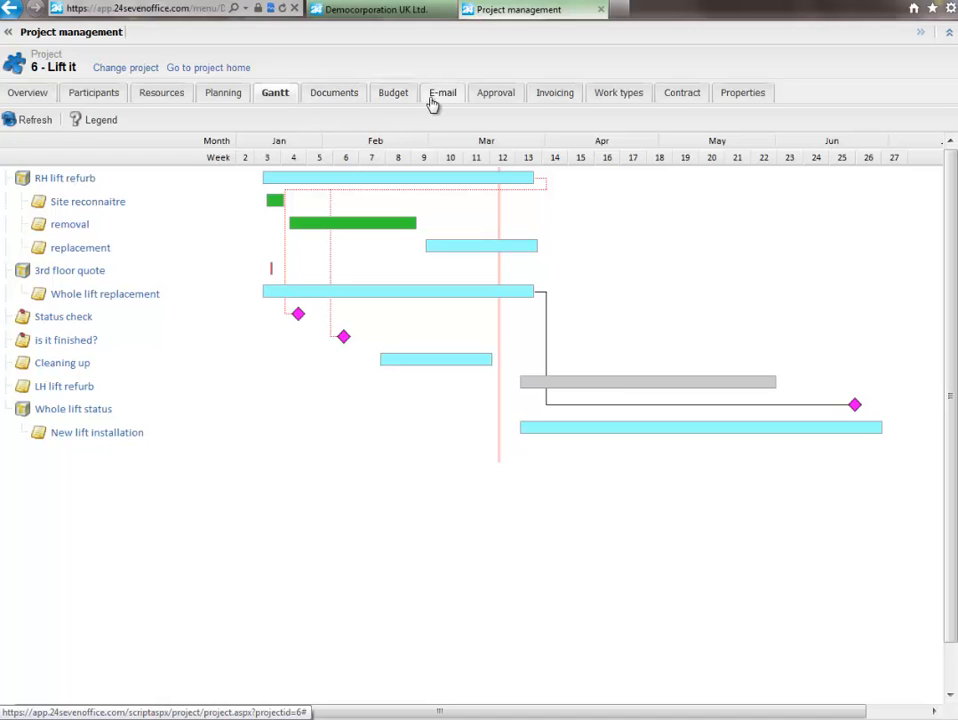
mouse_move(618, 92)
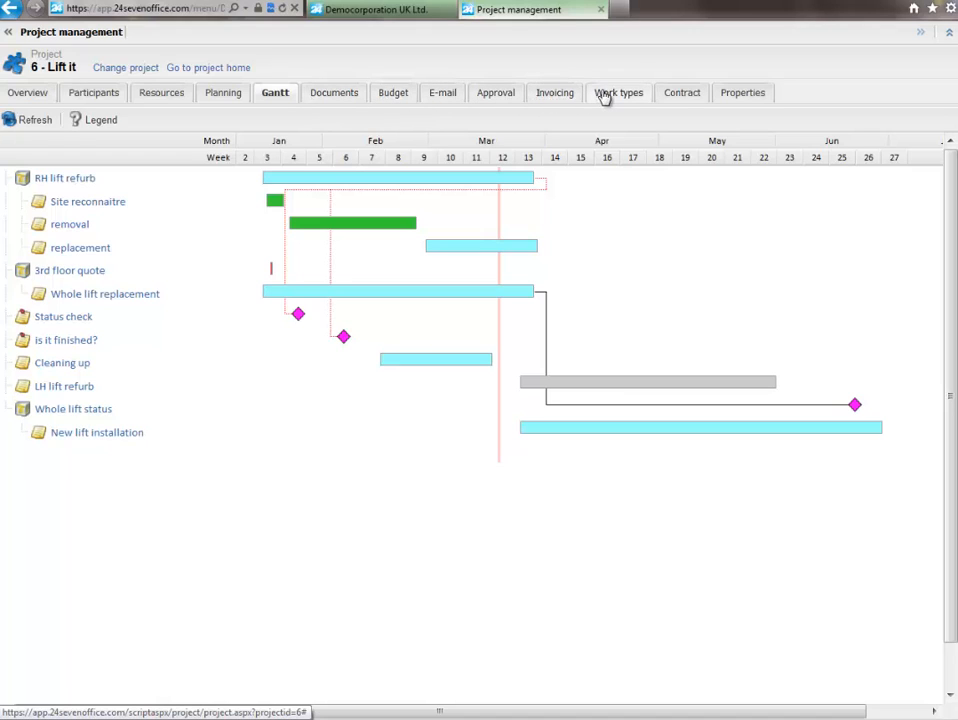
left_click(618, 92)
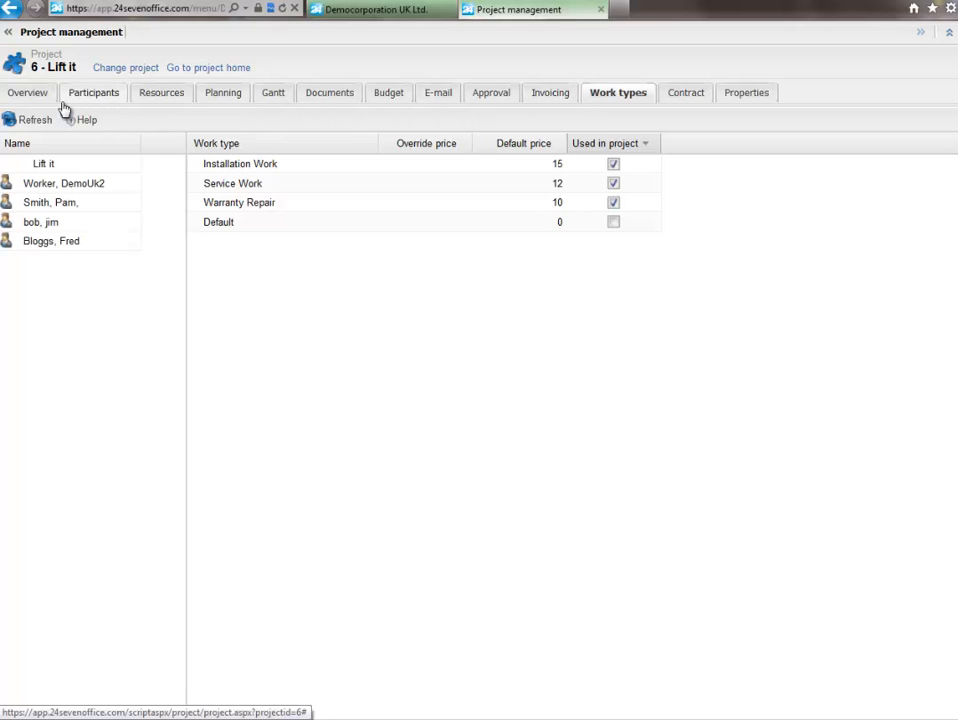
Register hours on Lift it for customer Bloggs Inc and save the entry.
left_click(27, 92)
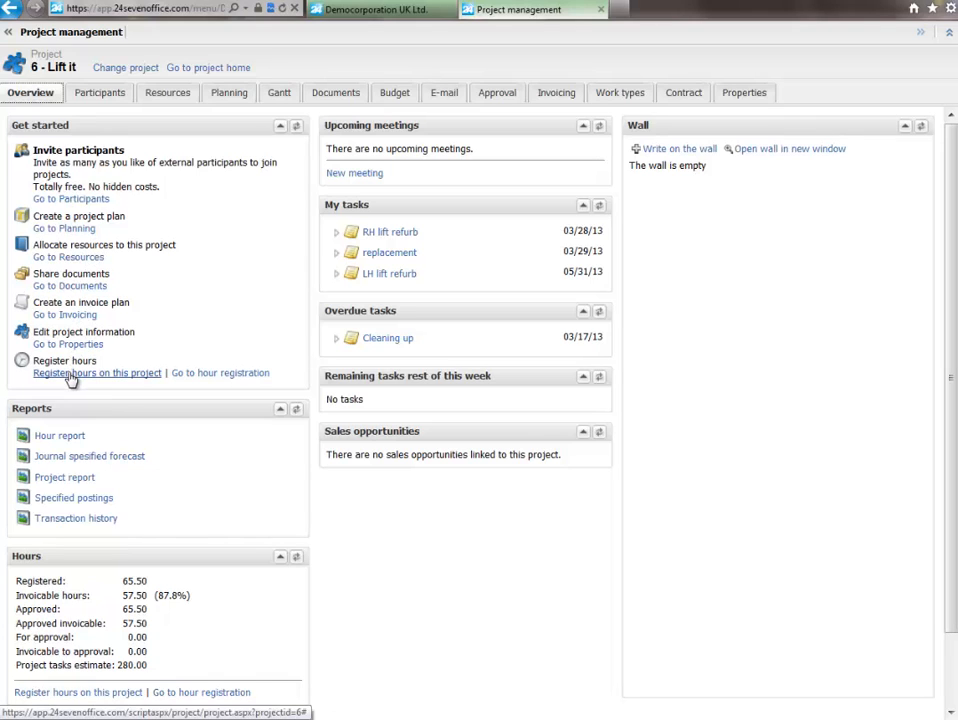
left_click(70, 372)
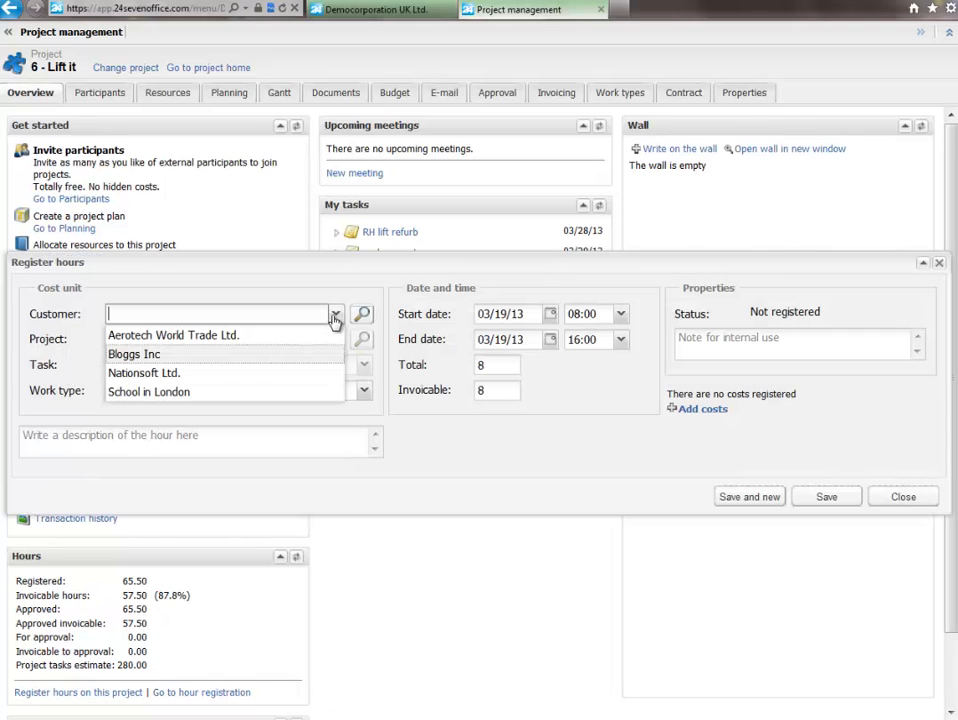
mouse_move(318, 354)
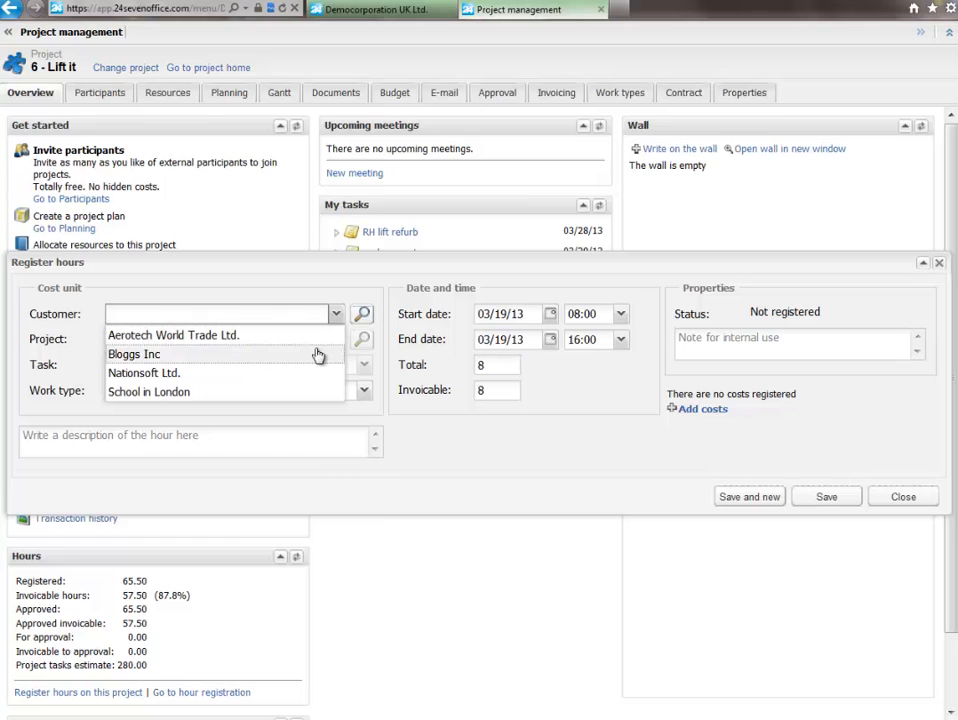
left_click(134, 354)
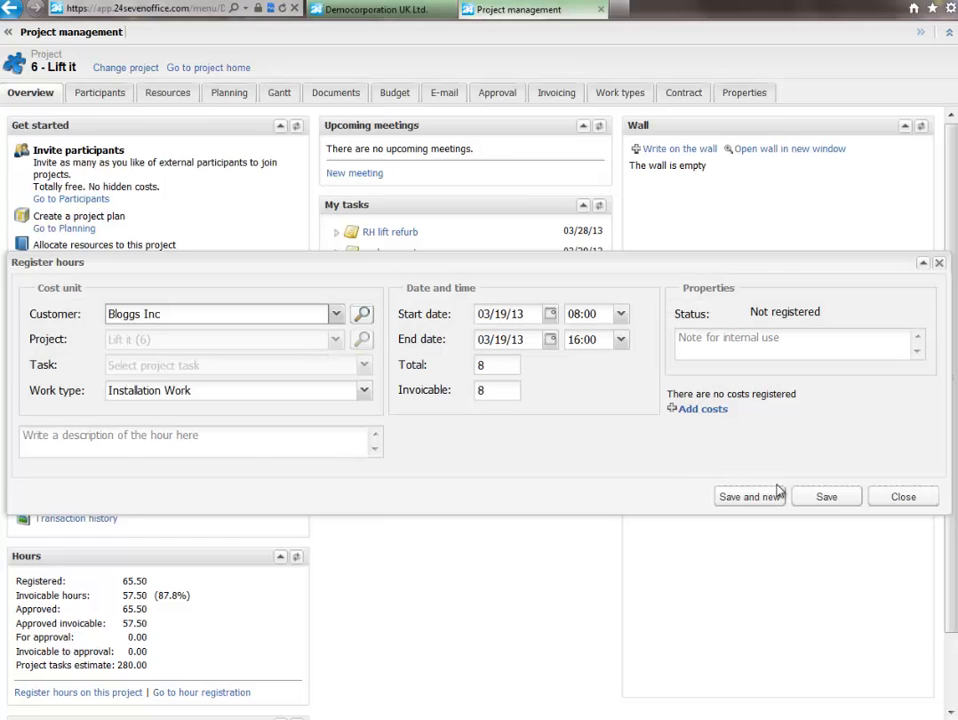
left_click(902, 497)
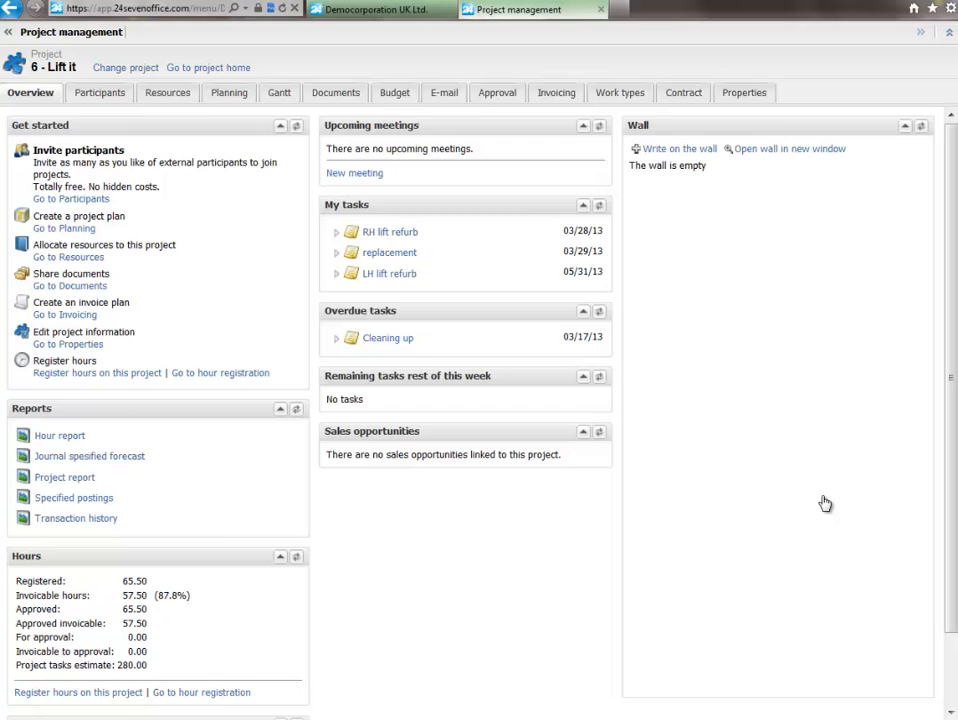